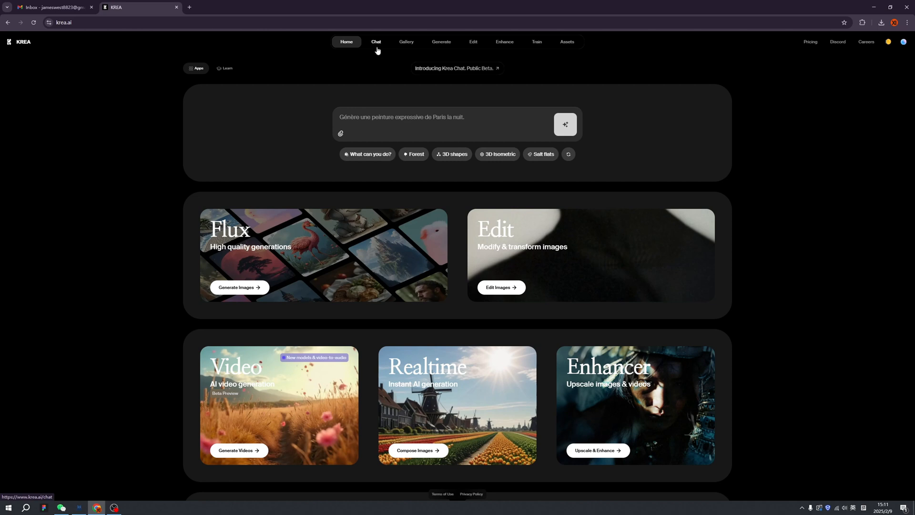
# - Switch to KREA's Chat page with a new empty conversation
pyautogui.click(375, 41)
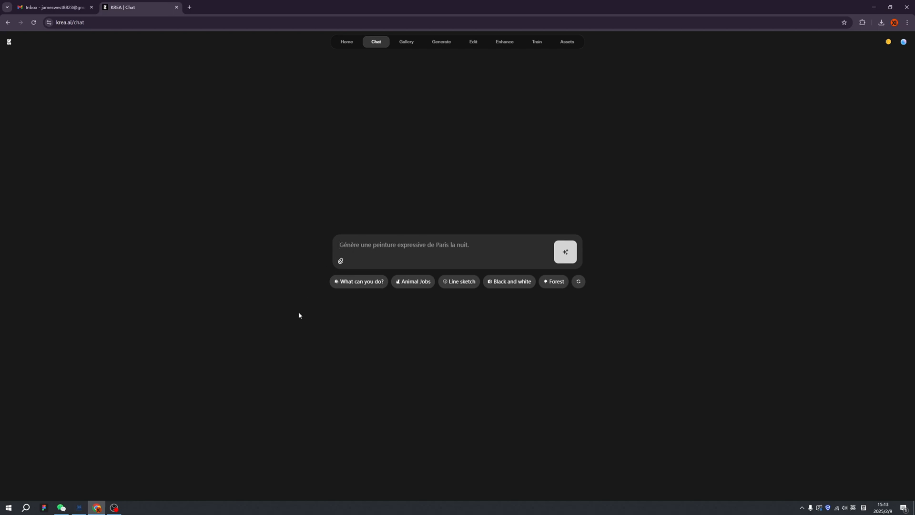
# - Send 'I want to have a fat cat sitting on cool studio...' and enlarge one generated cat image
pyautogui.write('I want to have a fat cat sitting on cool studio red')
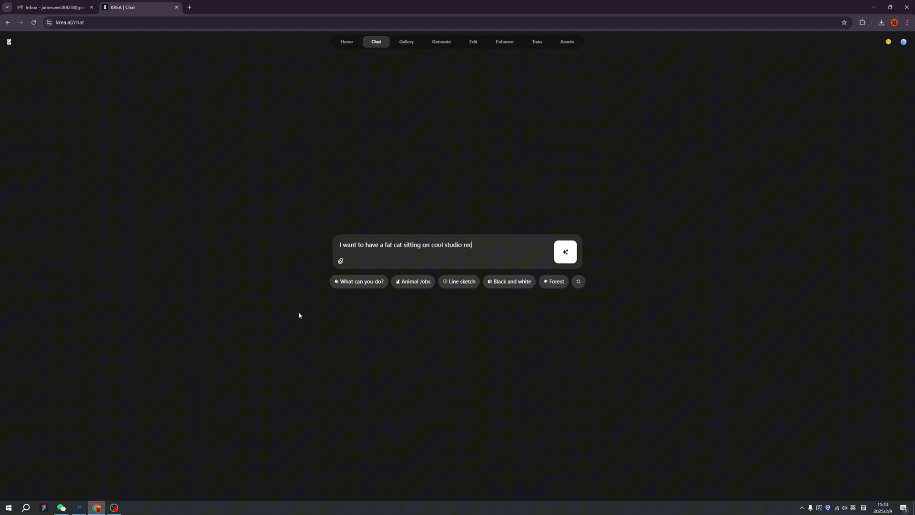
pyautogui.click(564, 252)
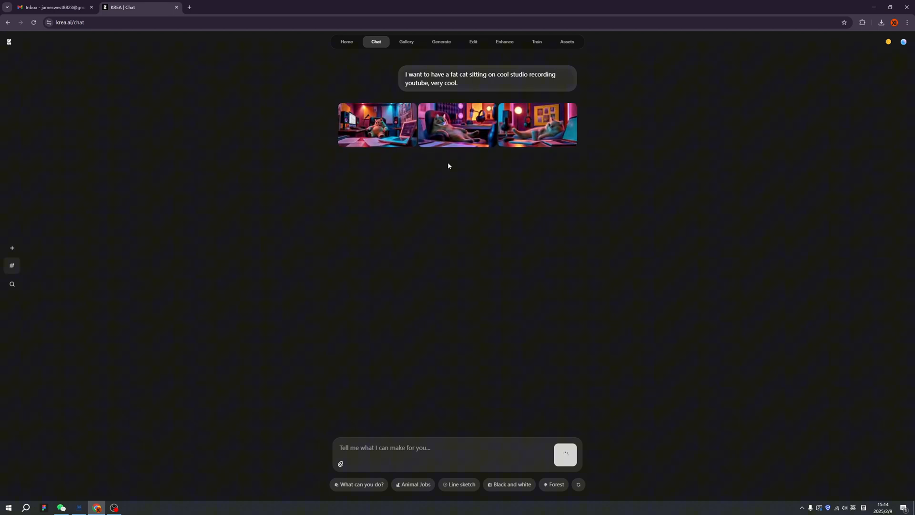
pyautogui.click(377, 124)
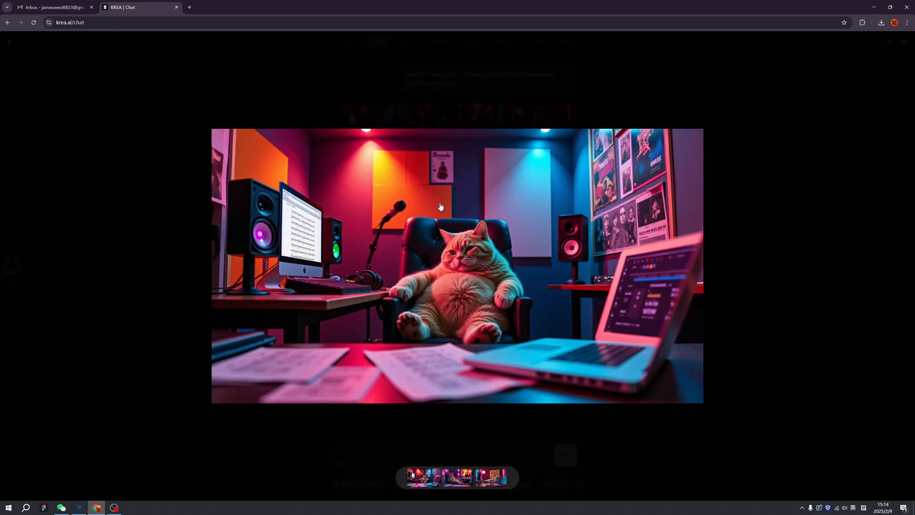
pyautogui.moveTo(487, 264)
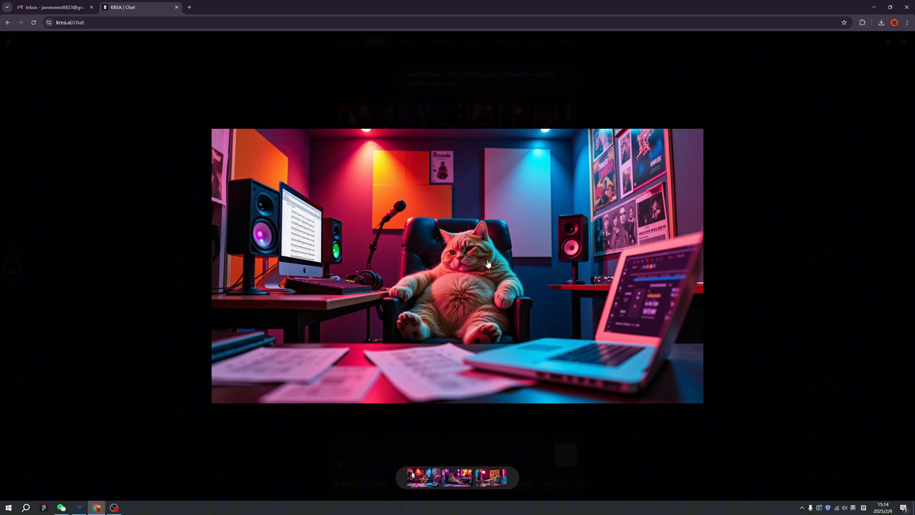
pyautogui.moveTo(734, 230)
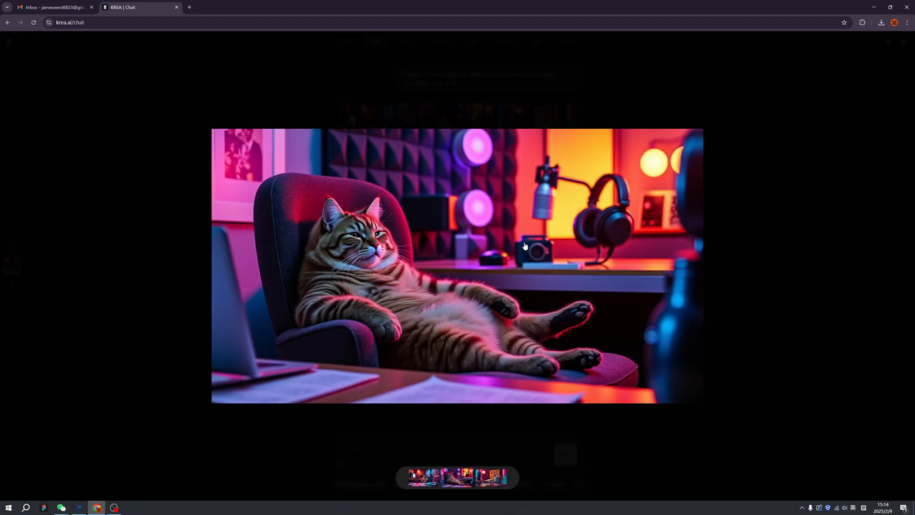
pyautogui.moveTo(645, 261)
pyautogui.write('Generate a video about a cute cat in hoddie recording youtu')
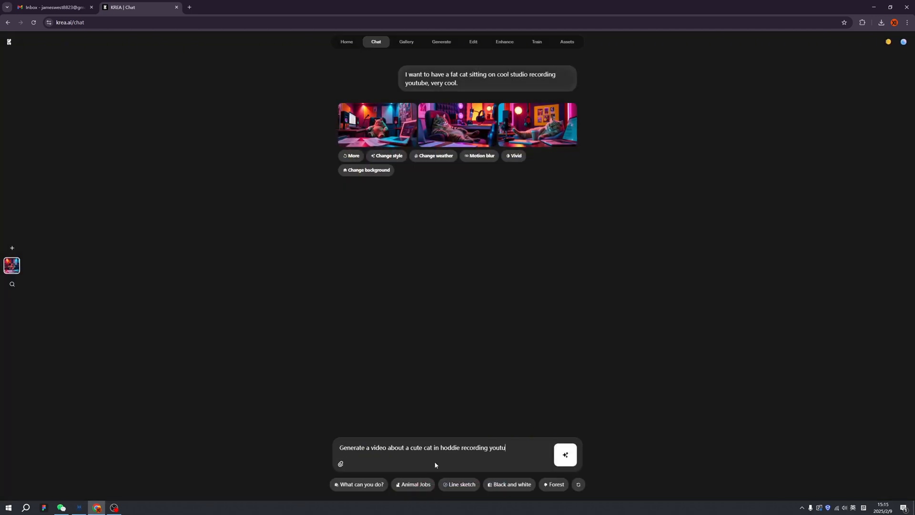
# - Send the cat-in-hoodie video request and view the resulting video
pyautogui.click(563, 454)
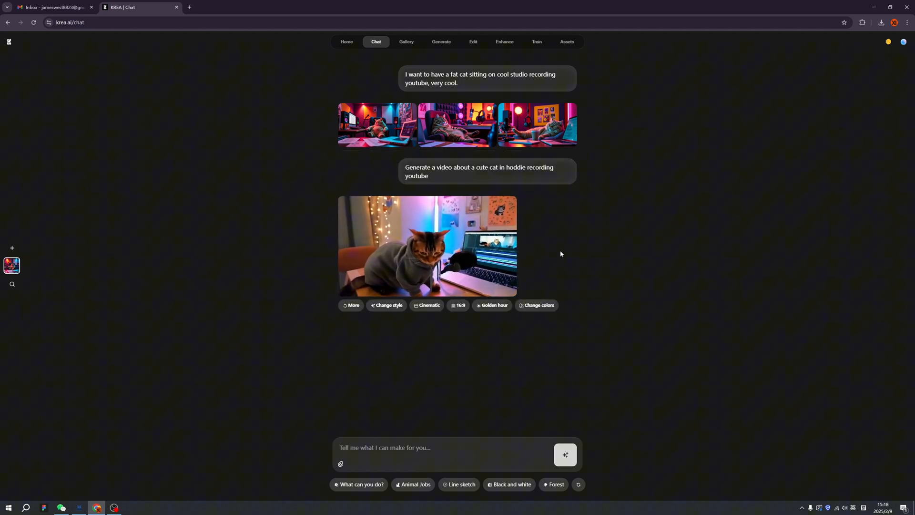
pyautogui.click(426, 246)
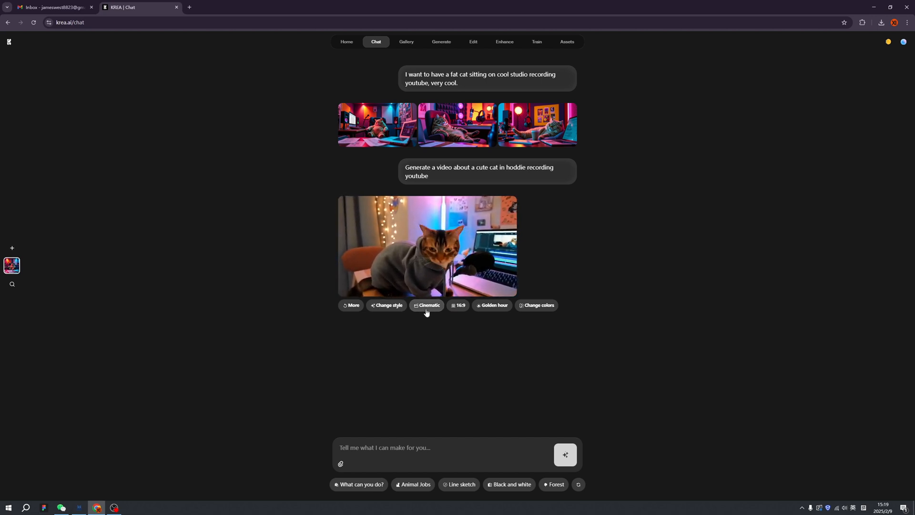
# - Request cinematic 35mm-film variants via the suggestion chip and enlarge one result
pyautogui.click(427, 305)
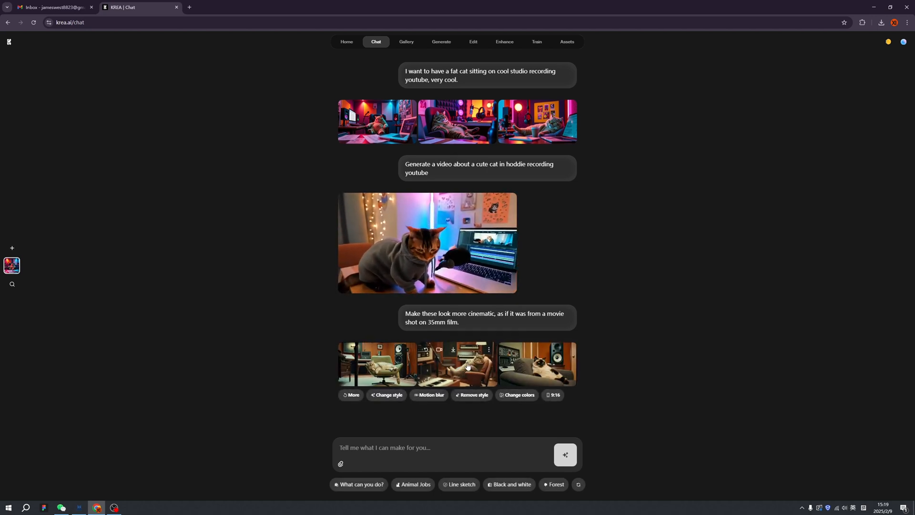
pyautogui.click(536, 362)
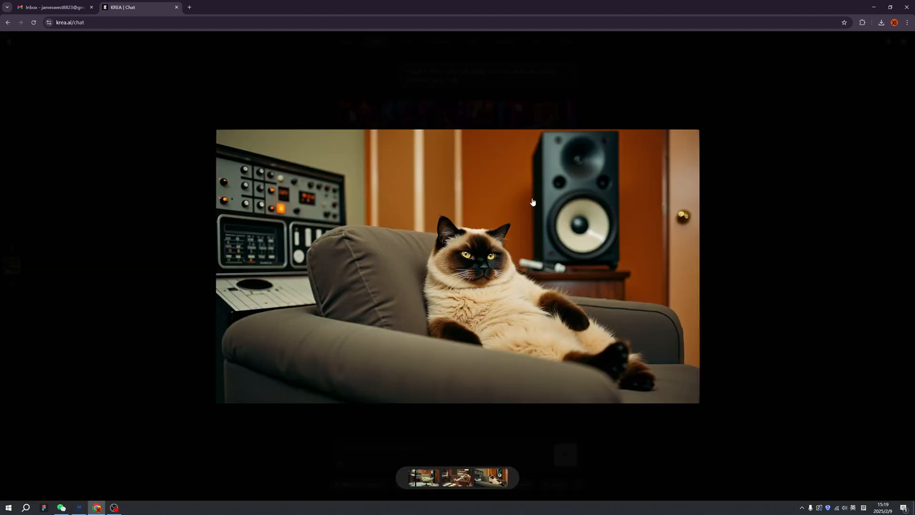
pyautogui.moveTo(453, 225)
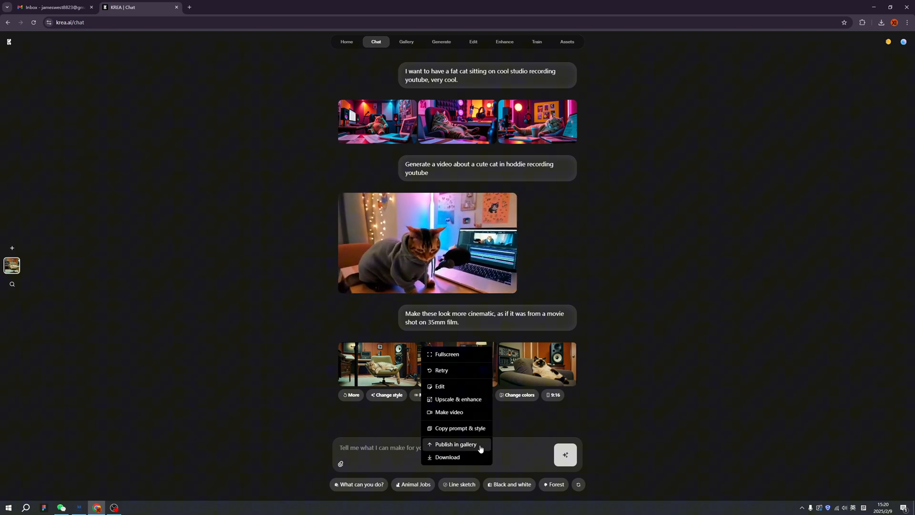
pyautogui.moveTo(460, 427)
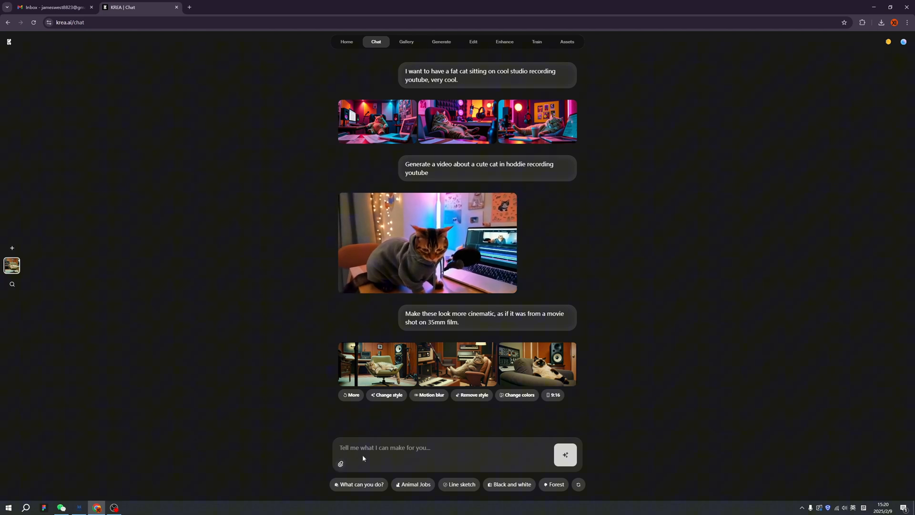
# - Start a new chat and send 'A cute home in 3D model style, 3D render'
pyautogui.click(12, 248)
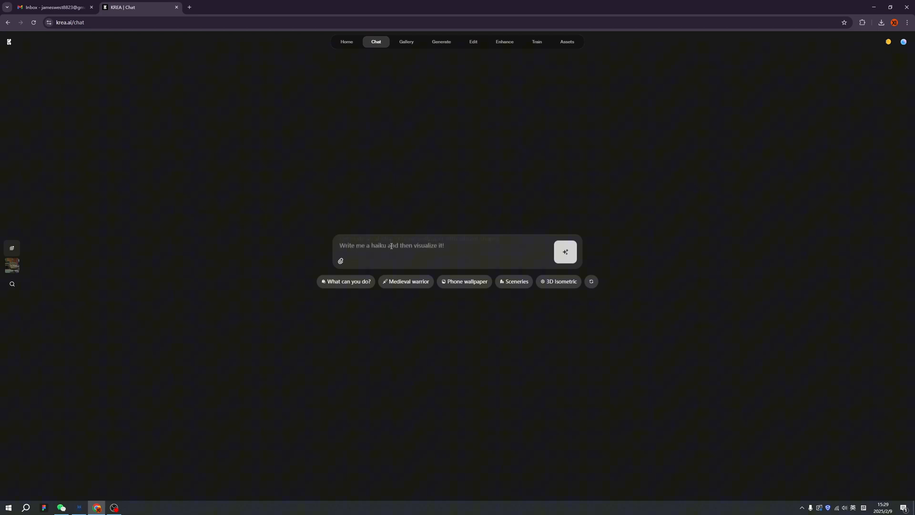
pyautogui.write('A cute home in 3D model style, 3D render')
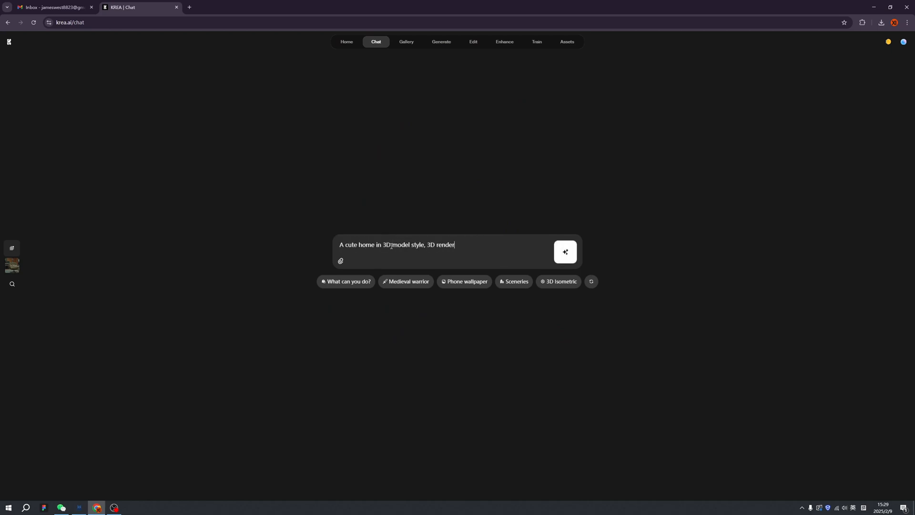
pyautogui.click(564, 252)
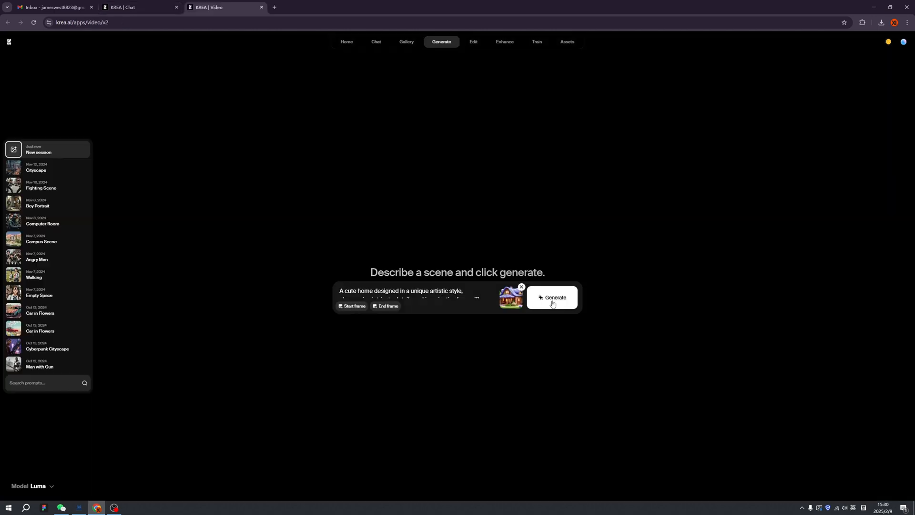
# - Make a video of the cute house, restyle the cottages as Van Gogh paintings, and review the conversation
pyautogui.click(552, 298)
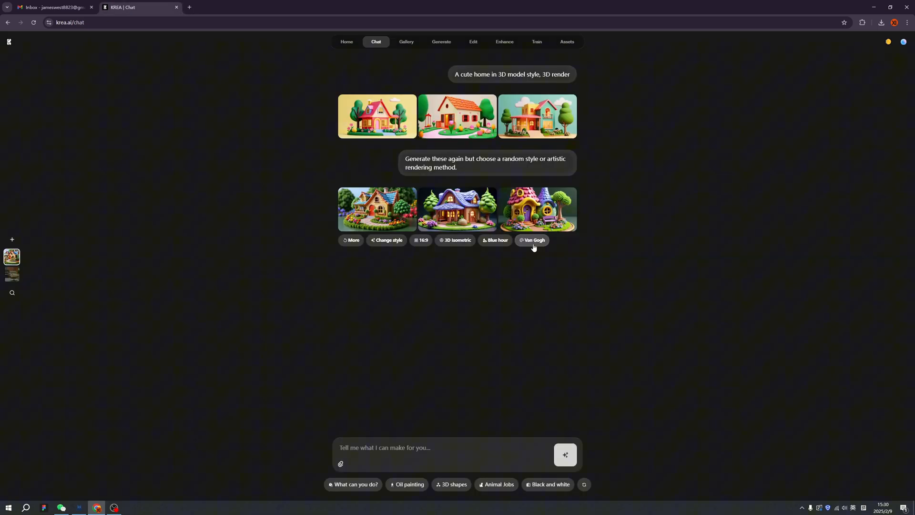
pyautogui.click(531, 241)
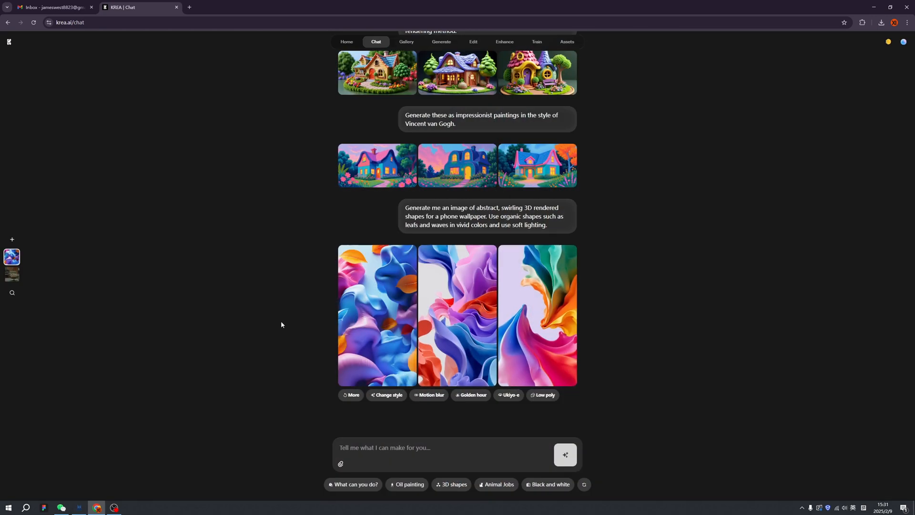
pyautogui.moveTo(288, 298)
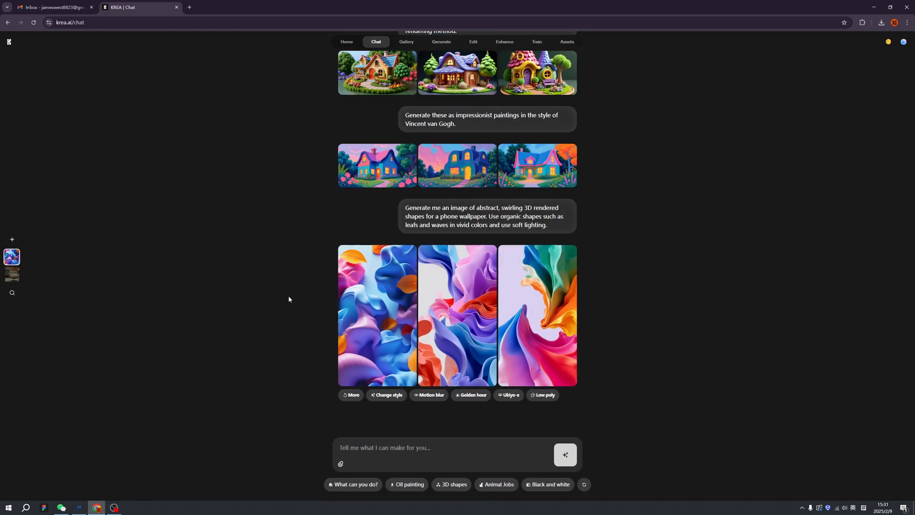
pyautogui.scroll(3)
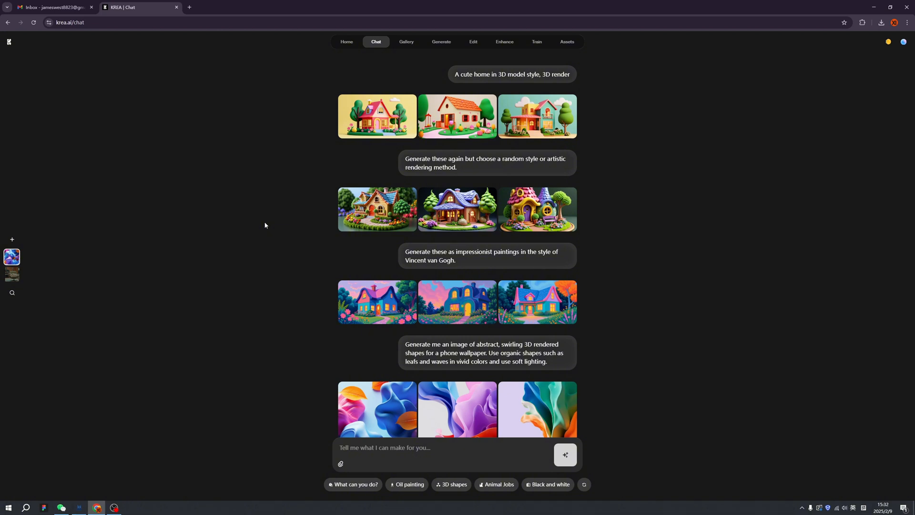